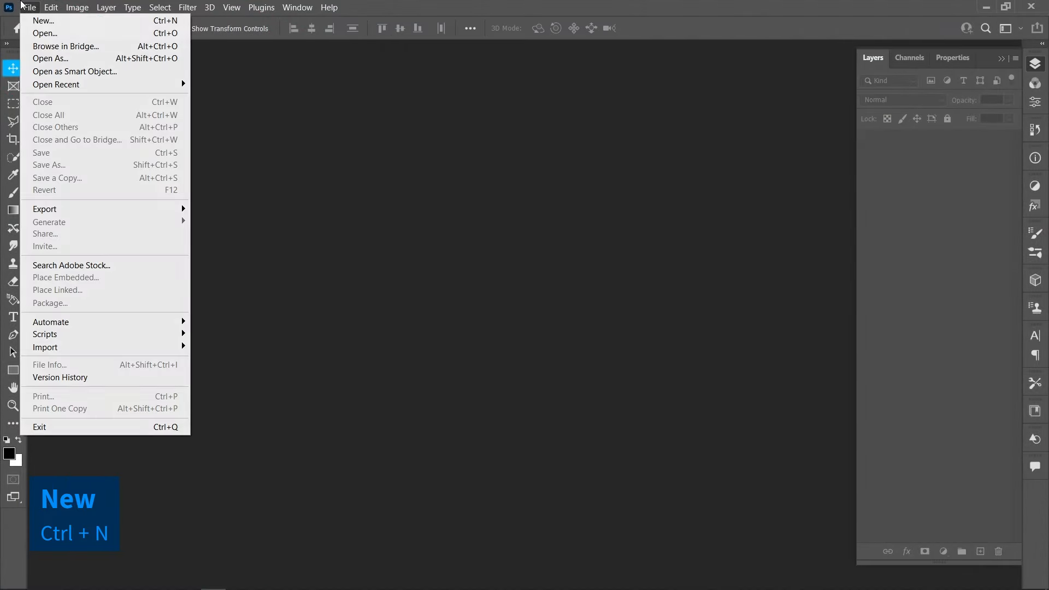
Create a new 1920×1080 document and place the clean white coffee mug photo into it.
left_click(43, 19)
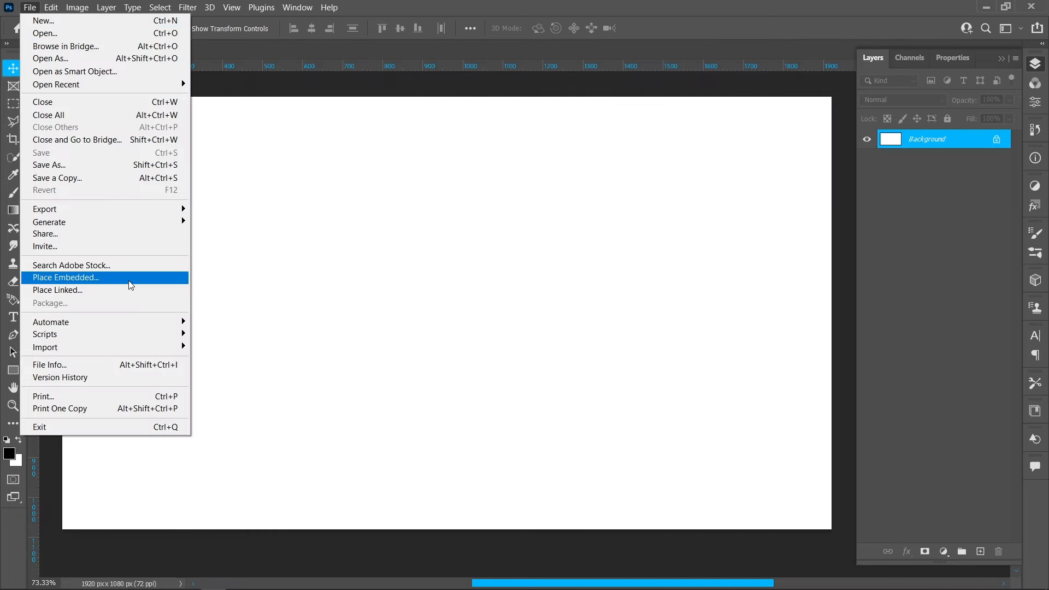
left_click(66, 278)
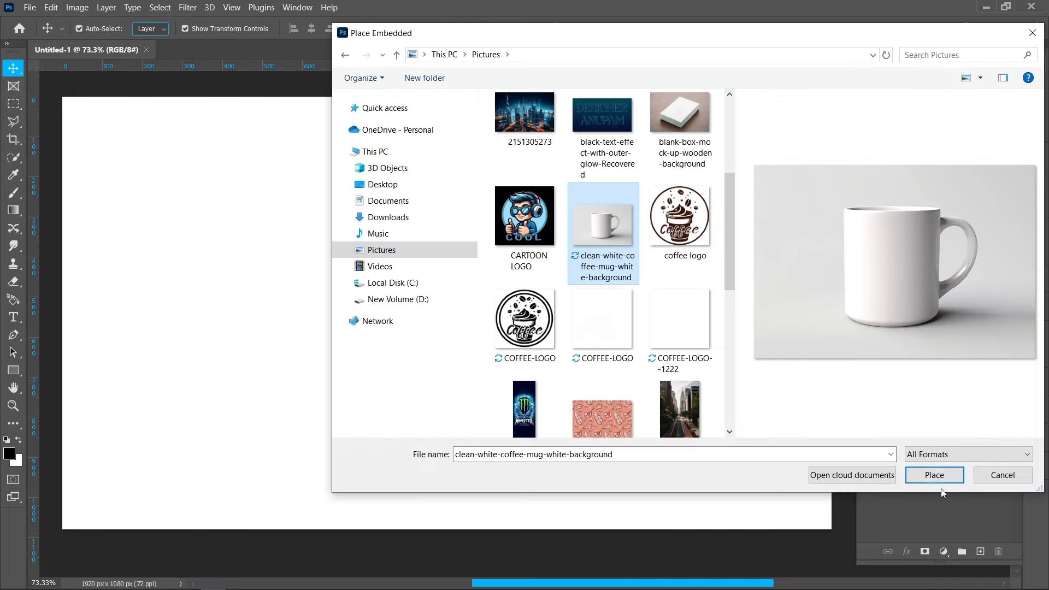
left_click(935, 475)
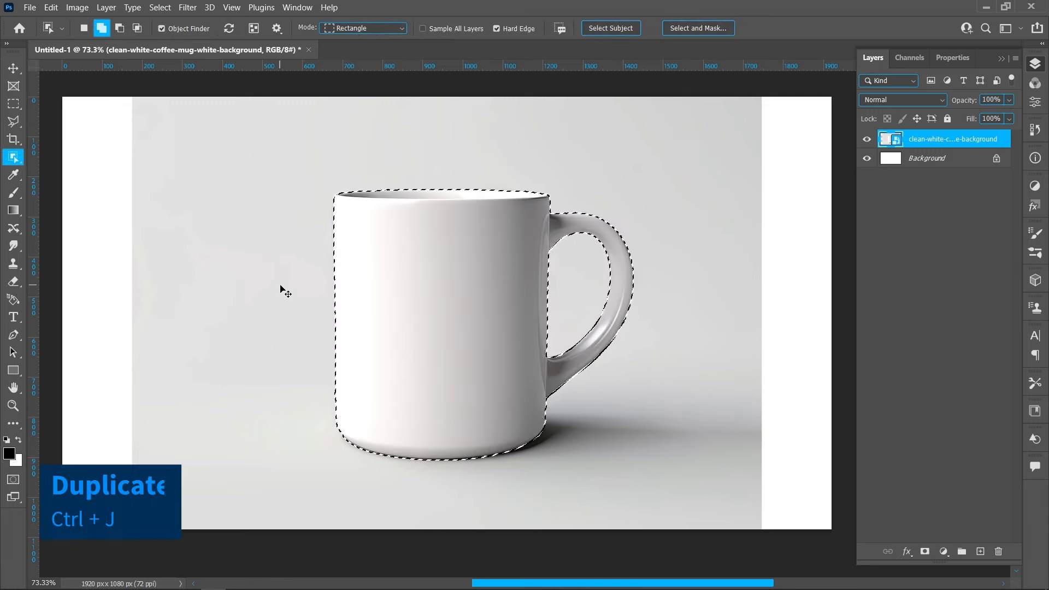
Copy the mug to a new hidden layer (Ctrl+J) and rasterize the placed photo layer.
key("ctrl+j")
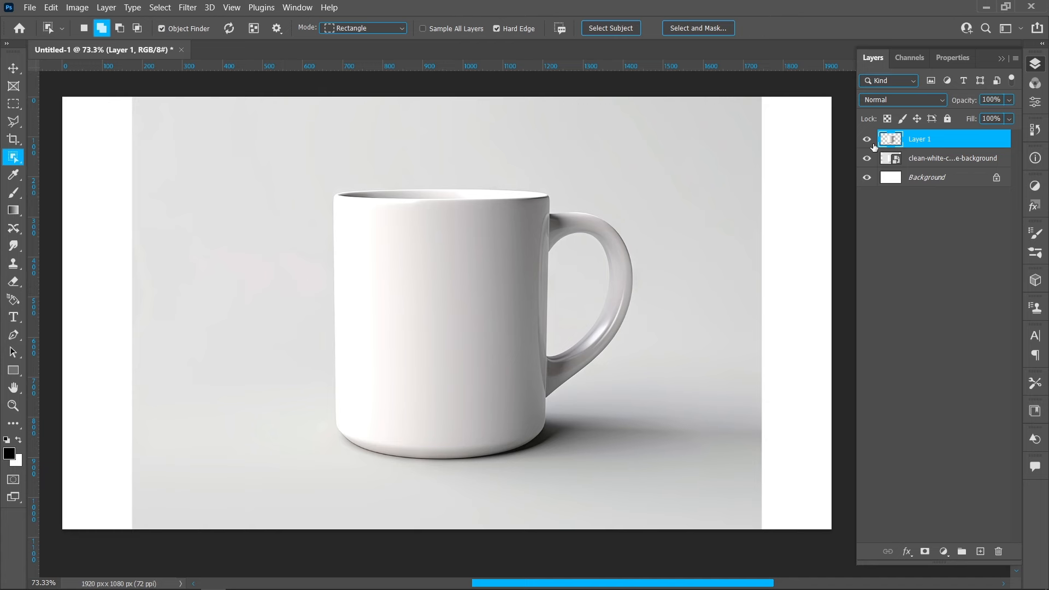
left_click(12, 104)
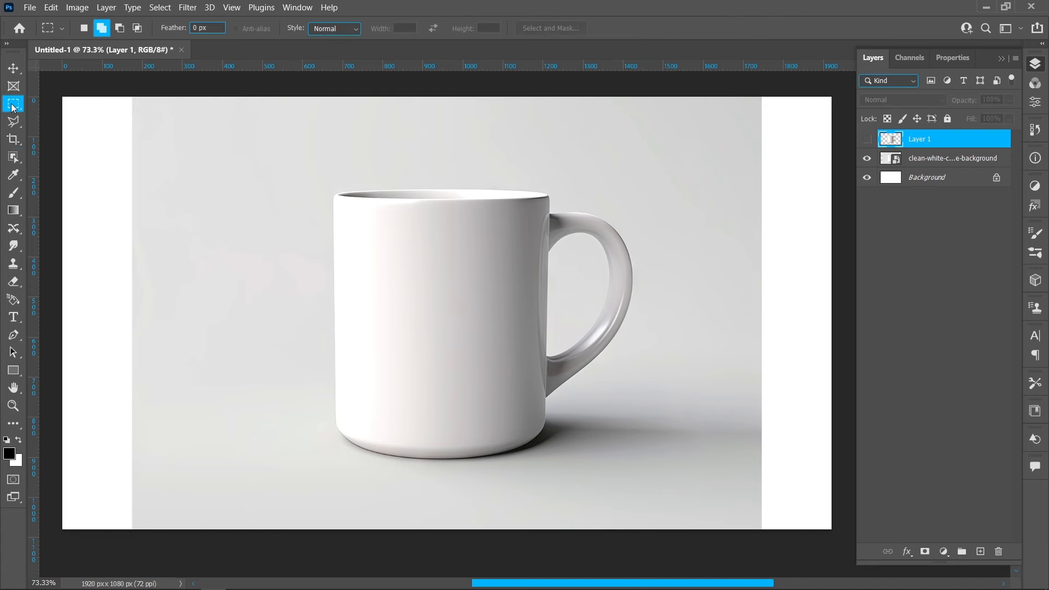
right_click(936, 139)
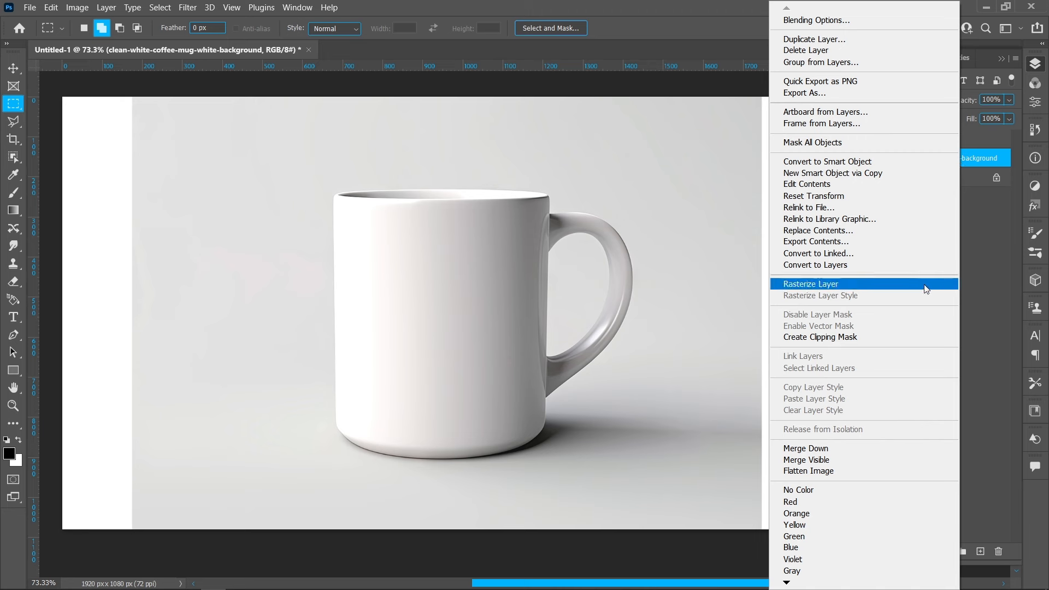
left_click(810, 285)
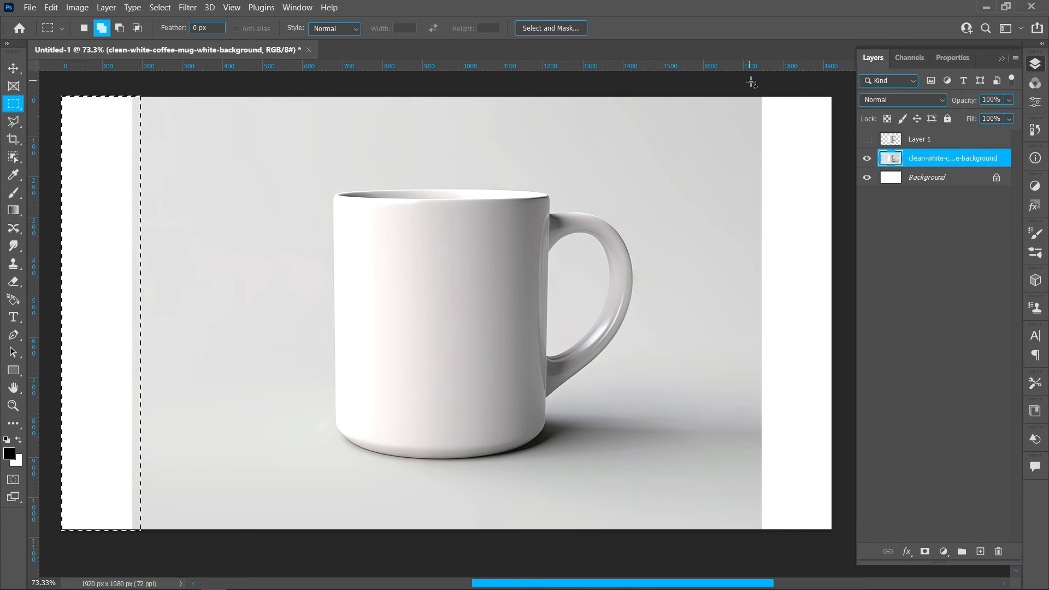
Content-aware fill the white side strips with the grey backdrop and deselect.
right_click(476, 267)
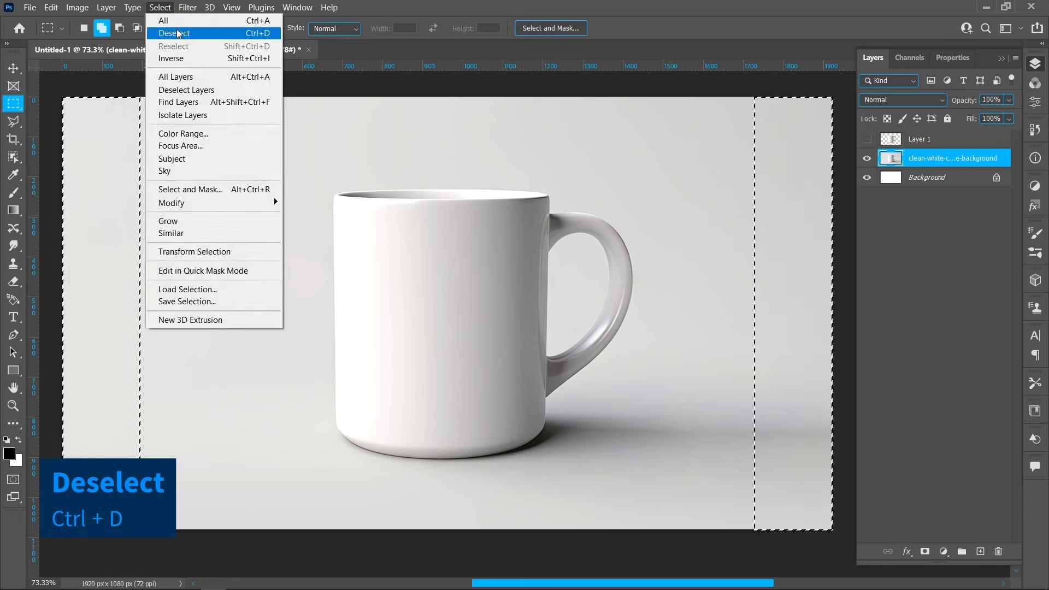
left_click(174, 33)
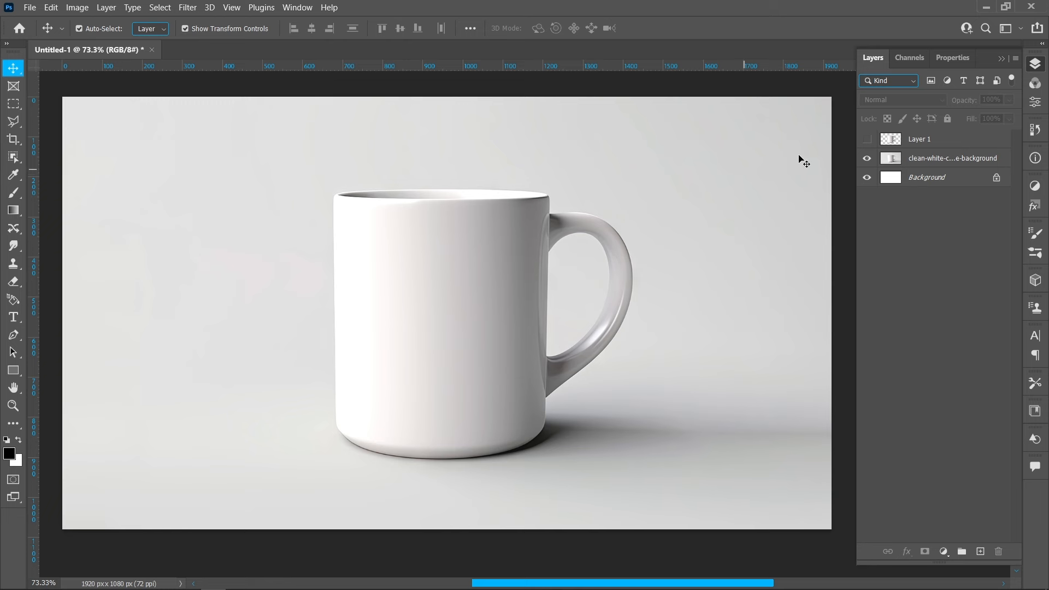
Show the mug layer and add a blue Solid Color fill layer above it.
left_click(919, 139)
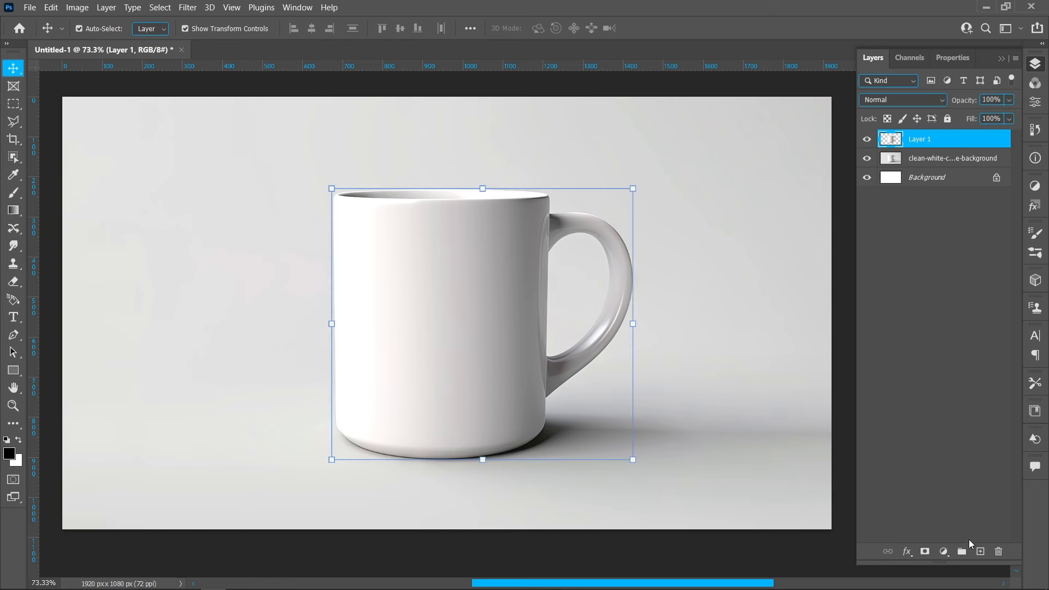
left_click(944, 551)
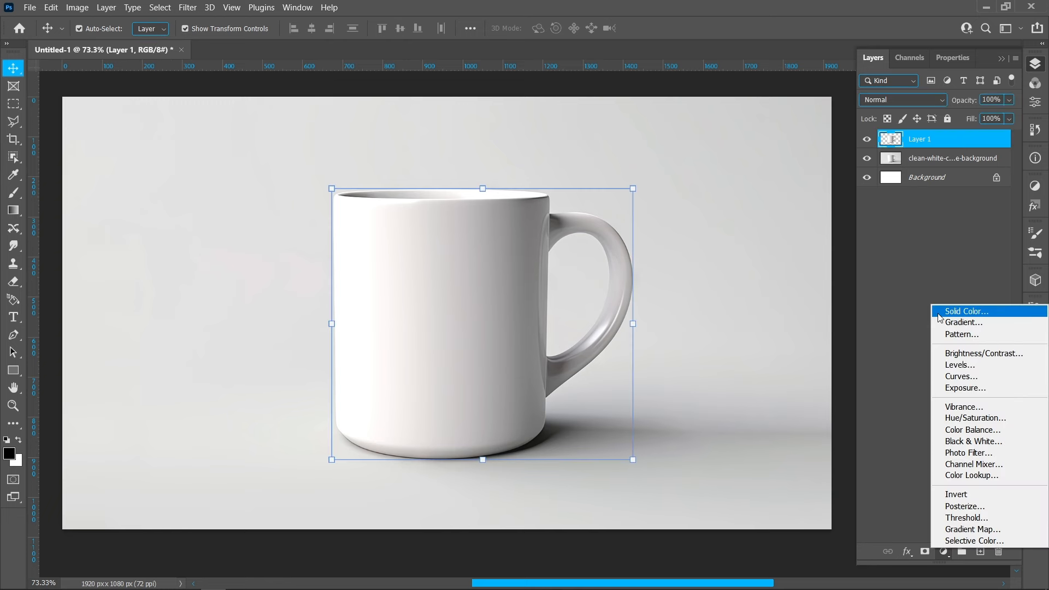
left_click(964, 311)
type("299")
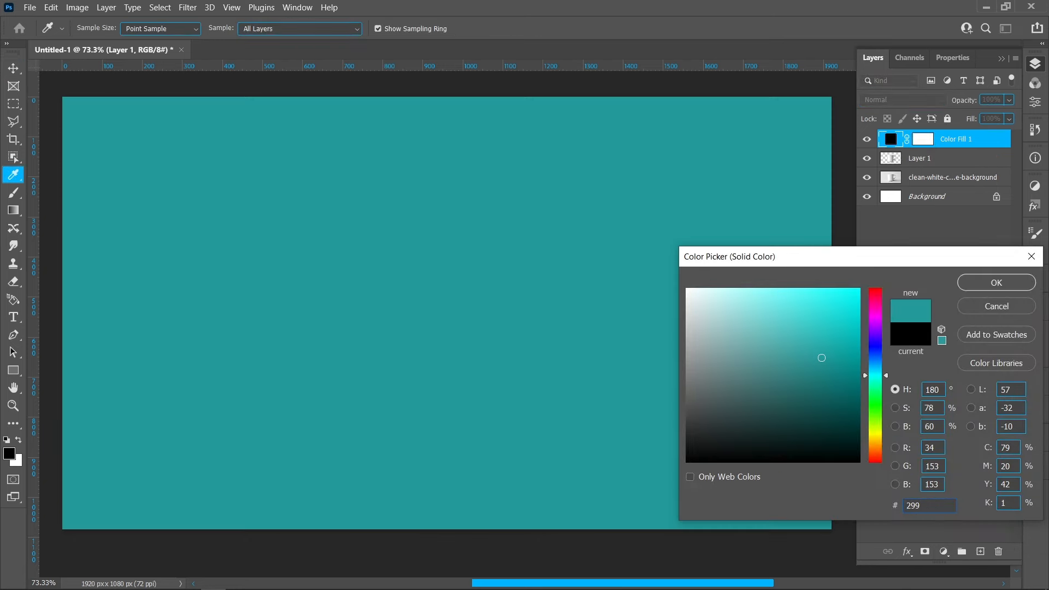
left_click(994, 282)
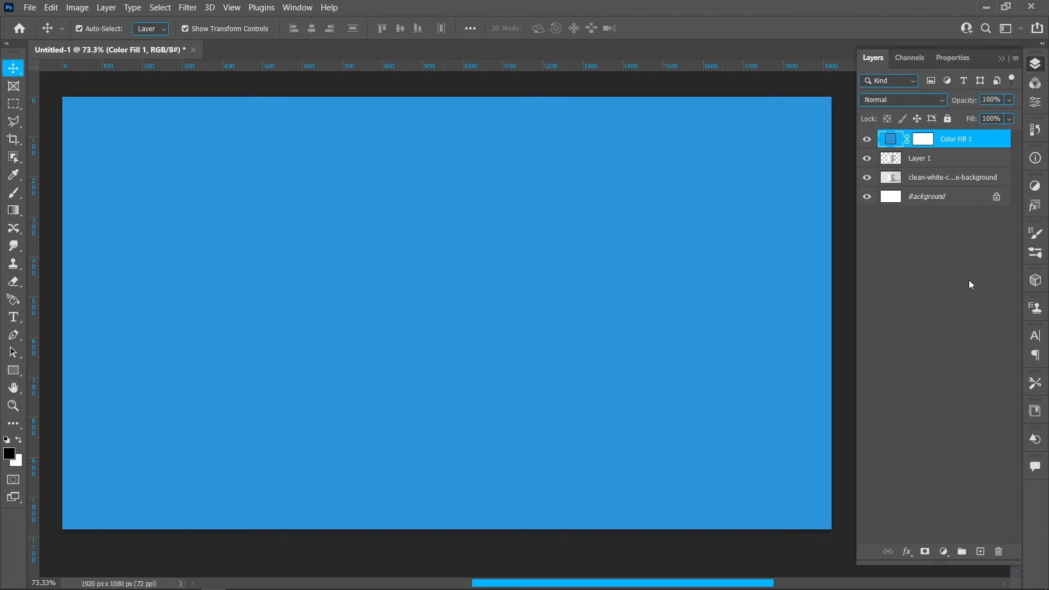
Clip the blue fill to the mug and blend it with Overlay/Multiply to keep shading.
right_click(956, 138)
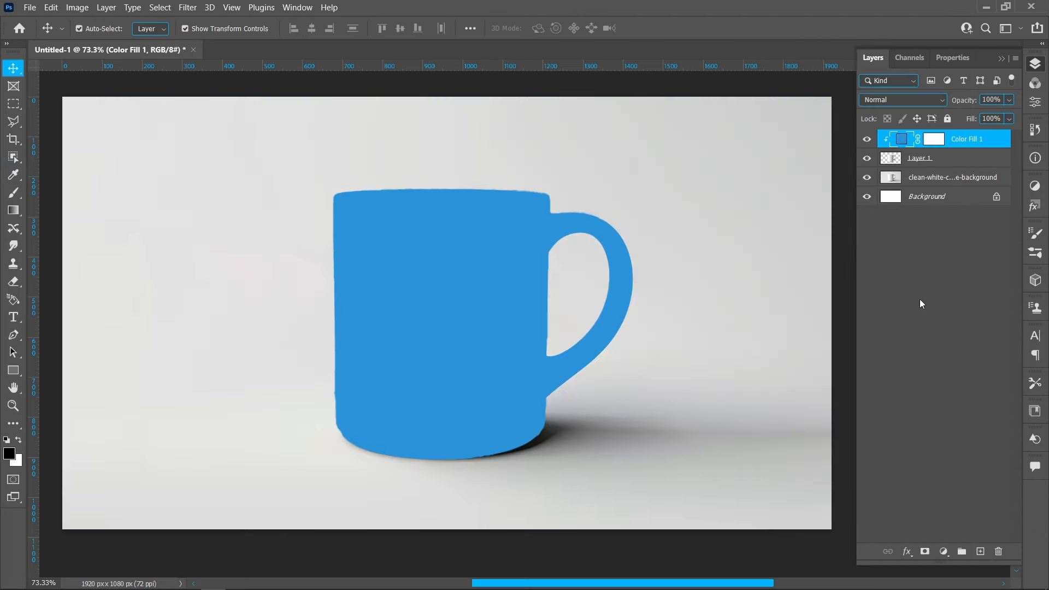
left_click(900, 100)
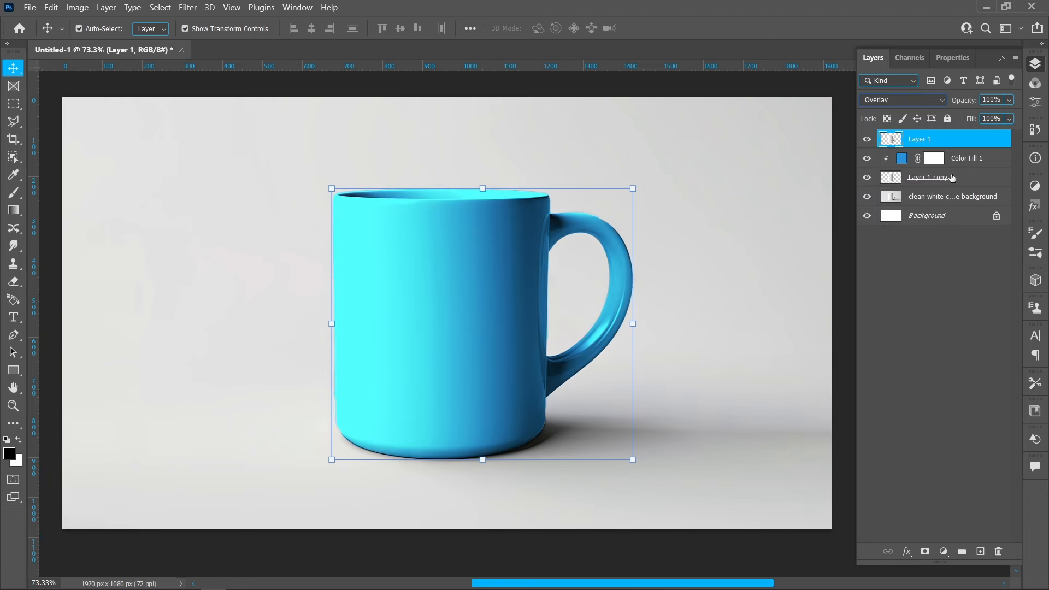
left_click(30, 8)
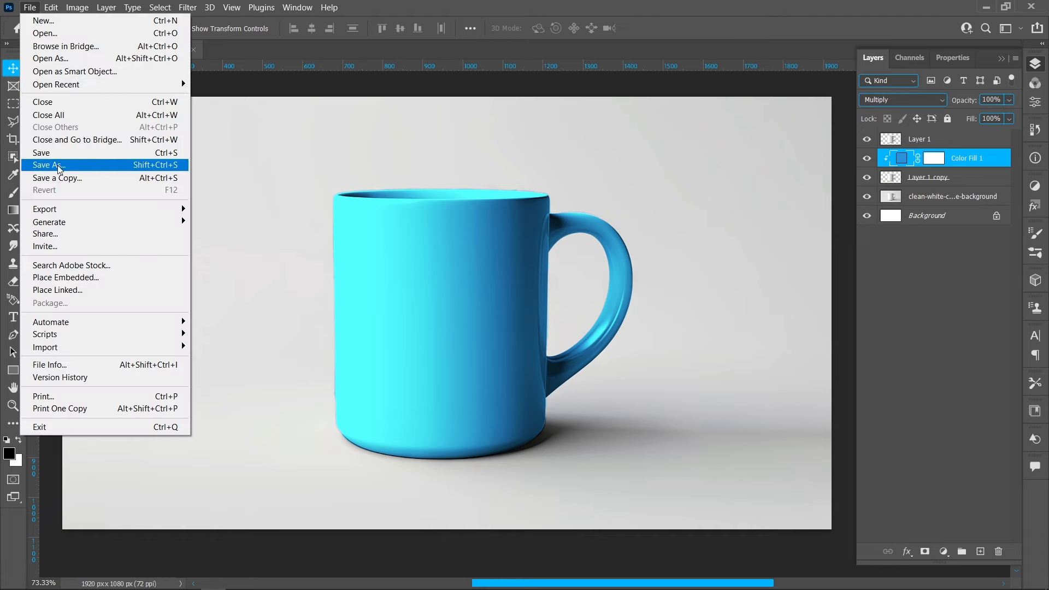
Place the white COFFEE-LOGO image onto the front of the blue mug.
left_click(66, 278)
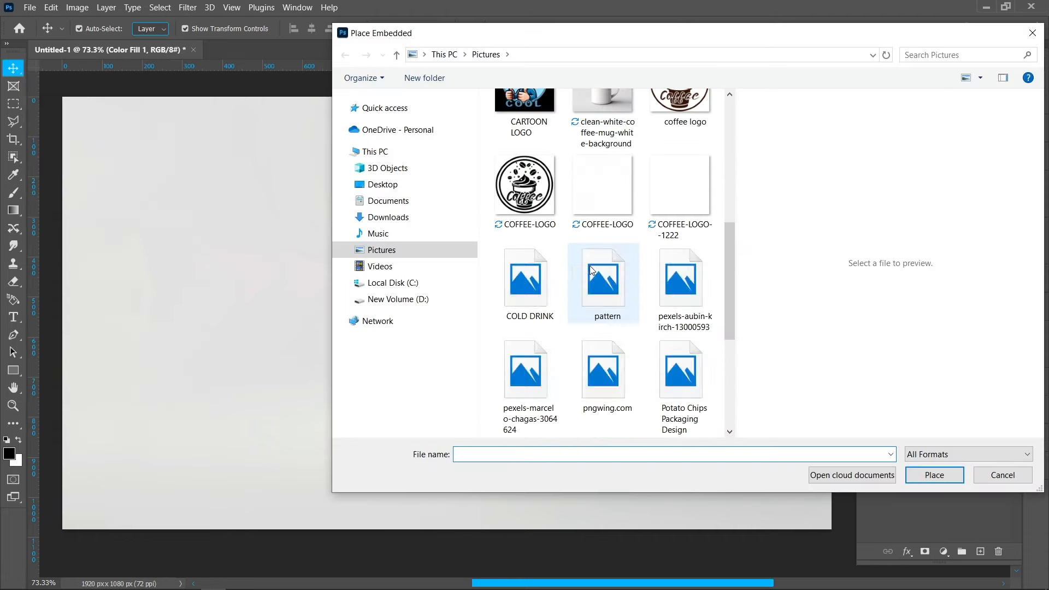
left_click(601, 185)
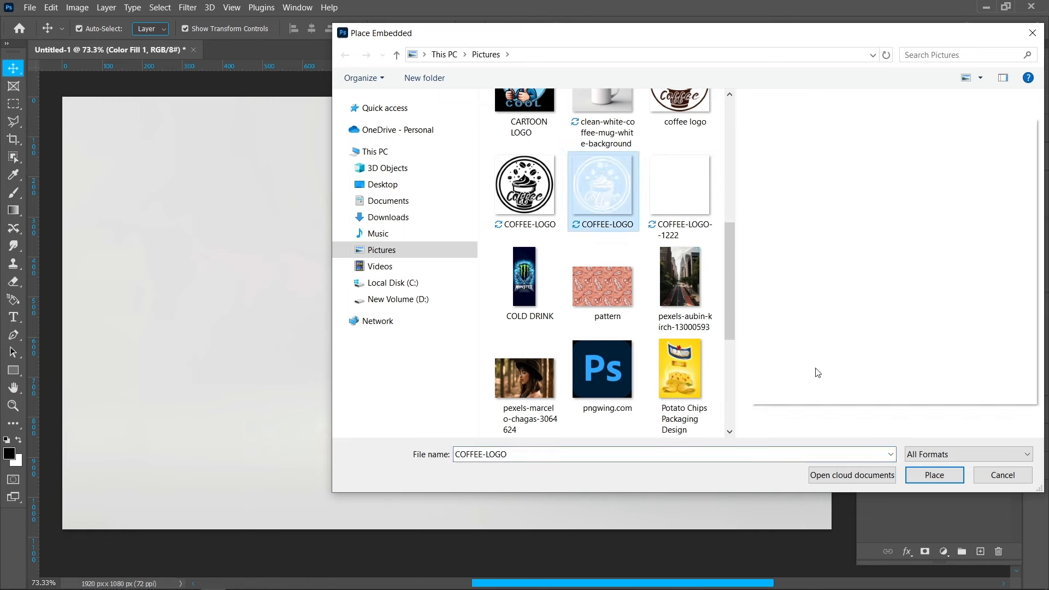
left_click(934, 476)
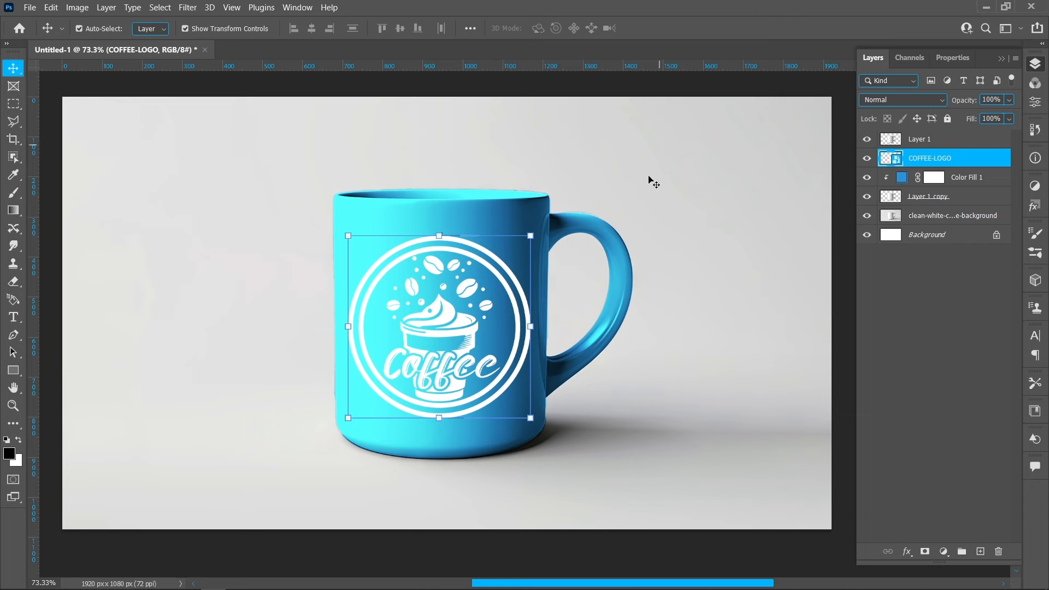
mouse_move(956, 523)
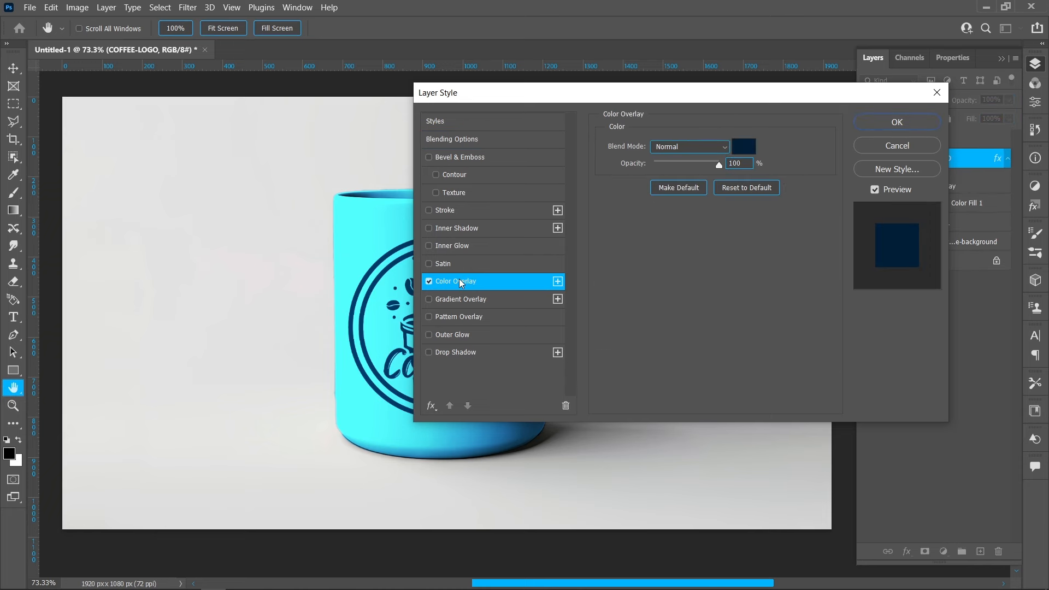
Give the logo a dark navy Color Overlay and split Underlying Layer Blend If sliders to blend it in.
left_click(743, 147)
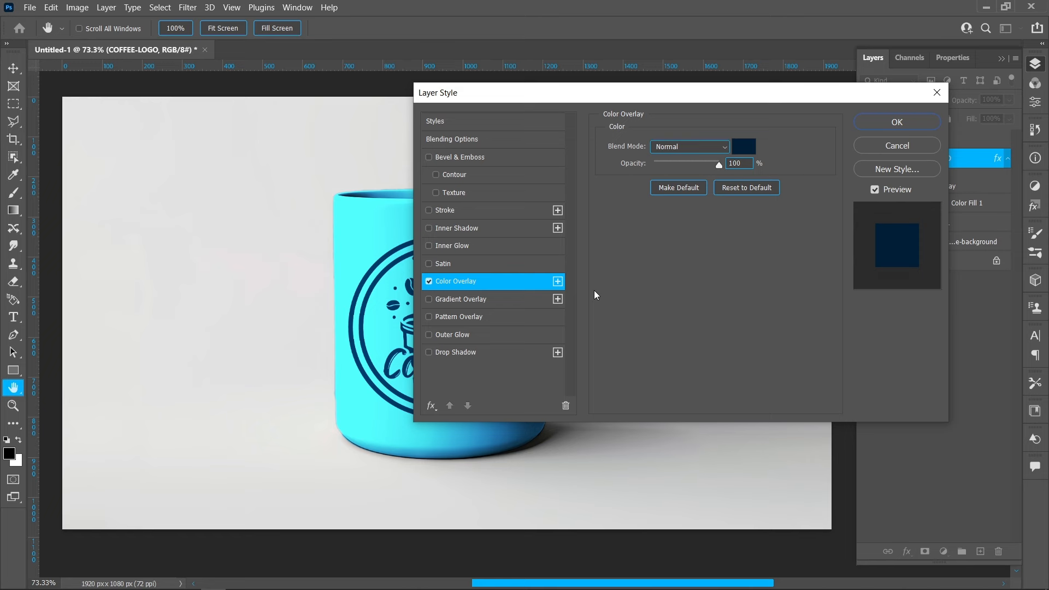
left_click(452, 138)
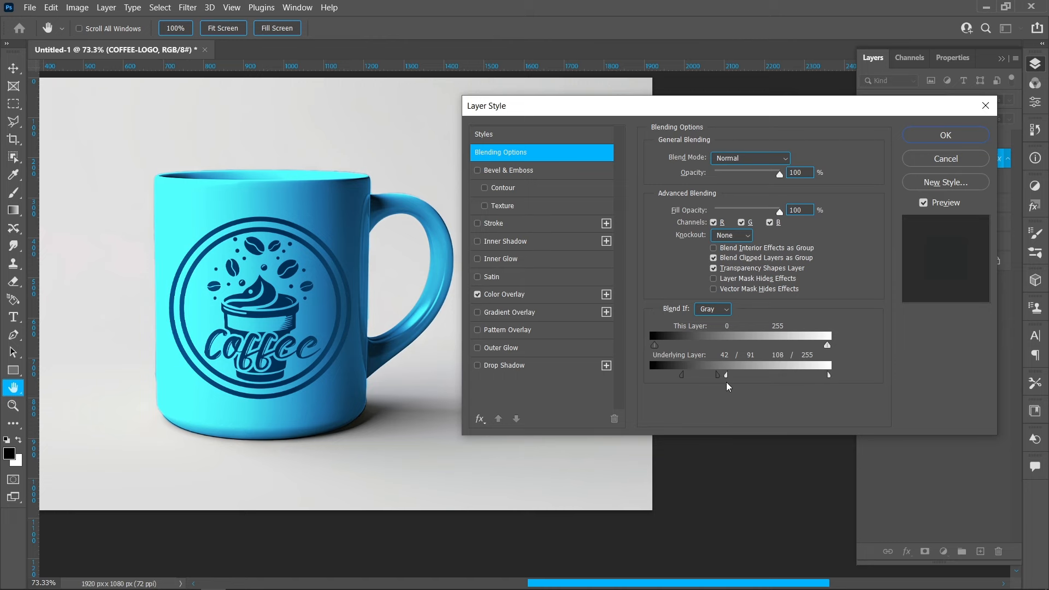
left_click(944, 135)
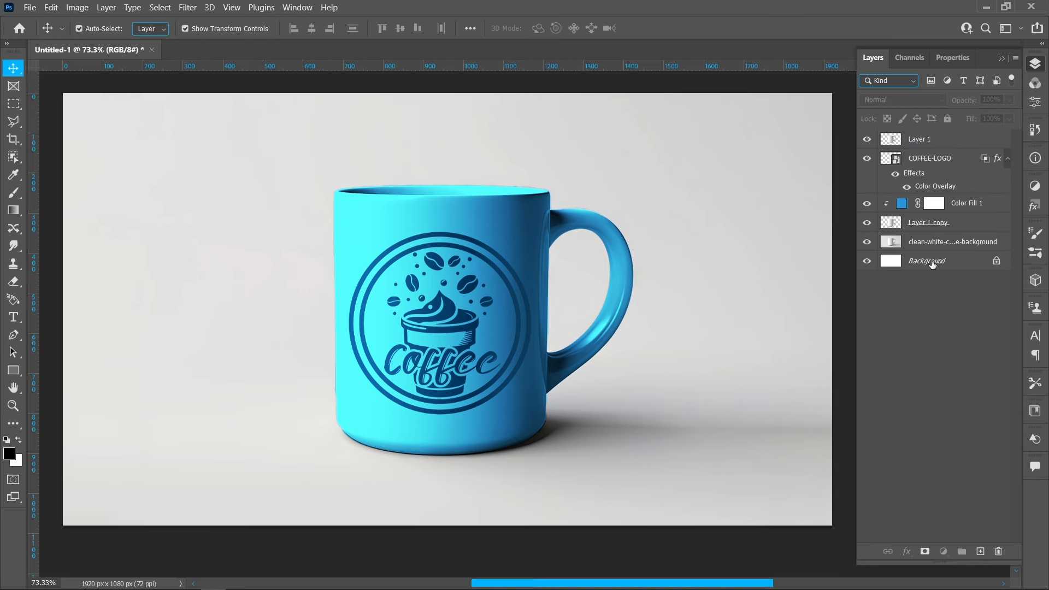
Add a light blue #44affd Solid Color fill behind the mug and clip the logo layers to the mug.
left_click(943, 550)
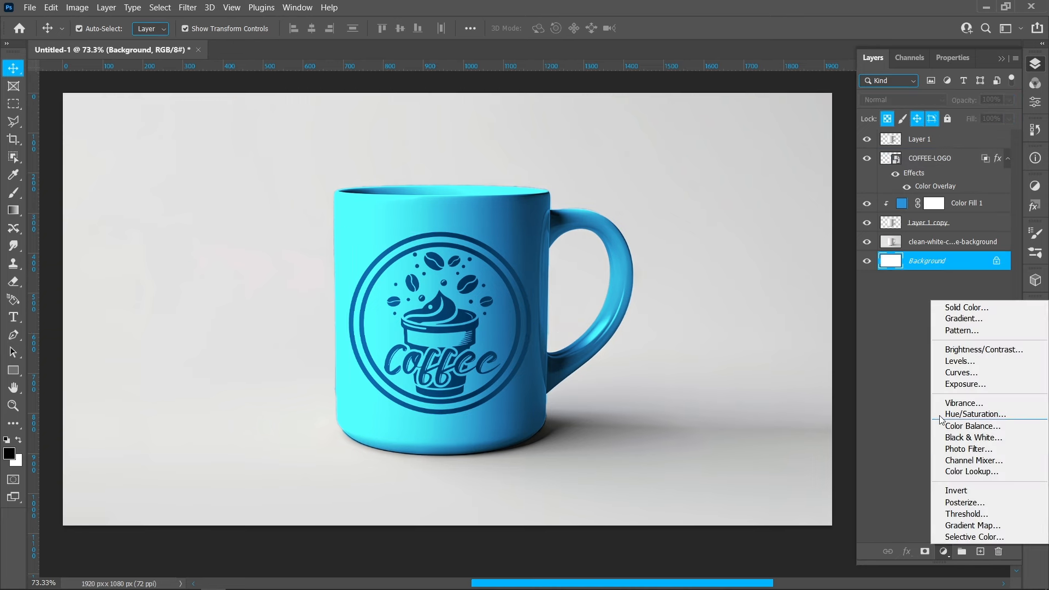
left_click(965, 307)
type("44affd")
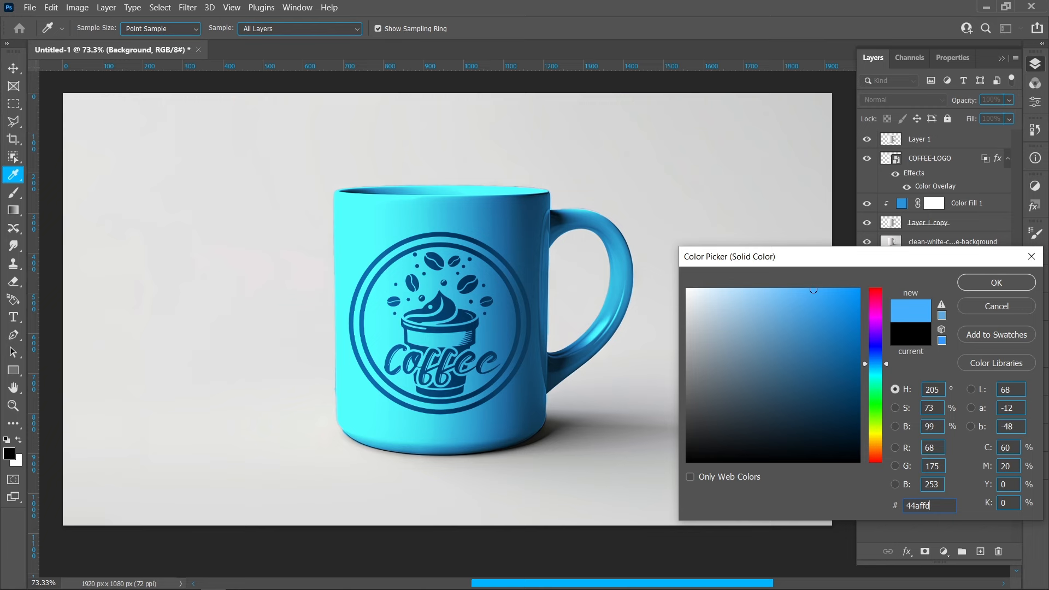
left_click(995, 282)
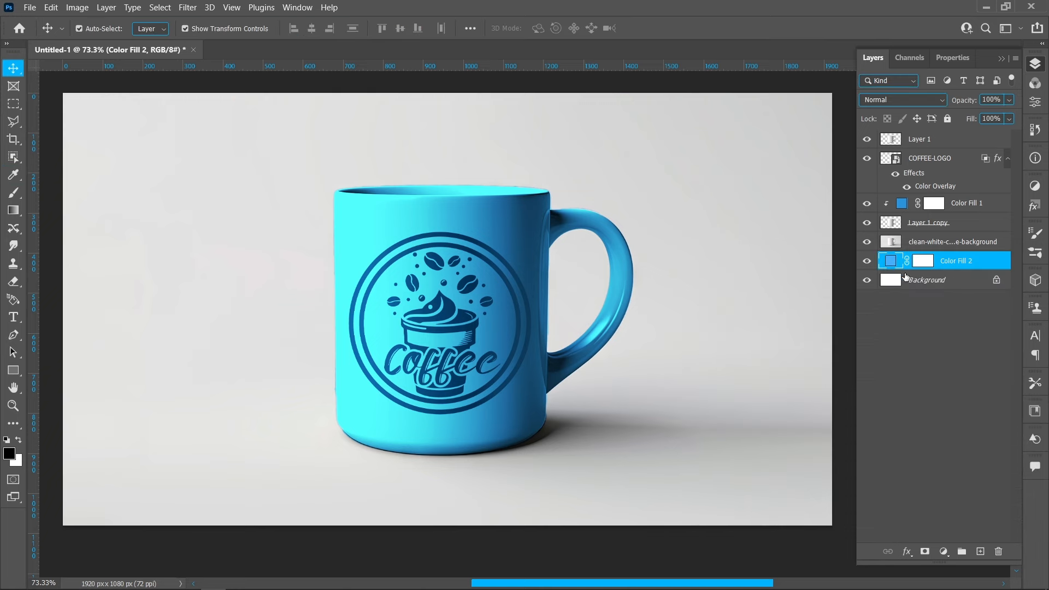
left_click(901, 99)
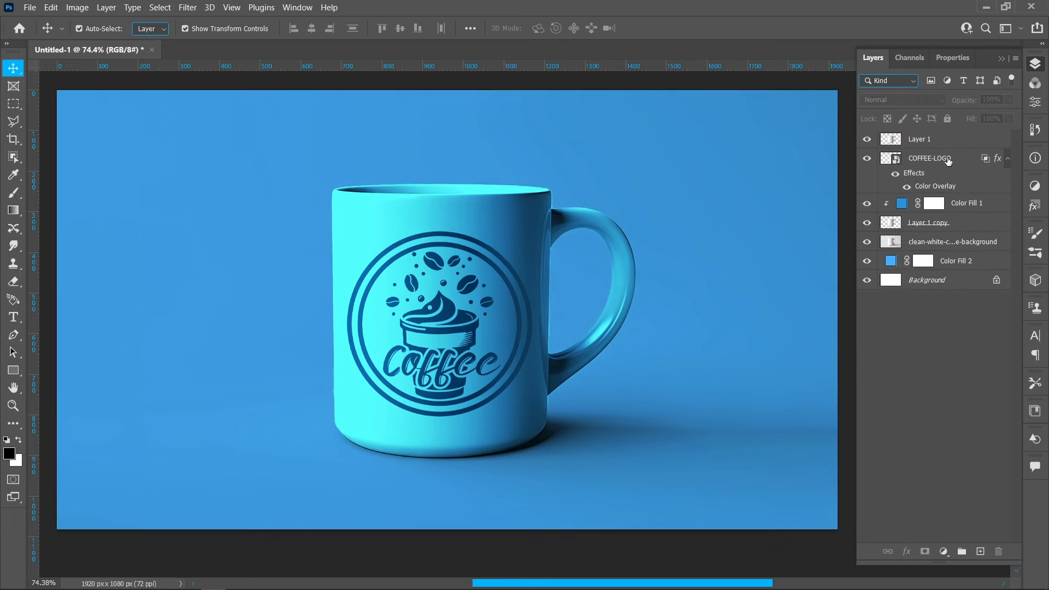
right_click(927, 158)
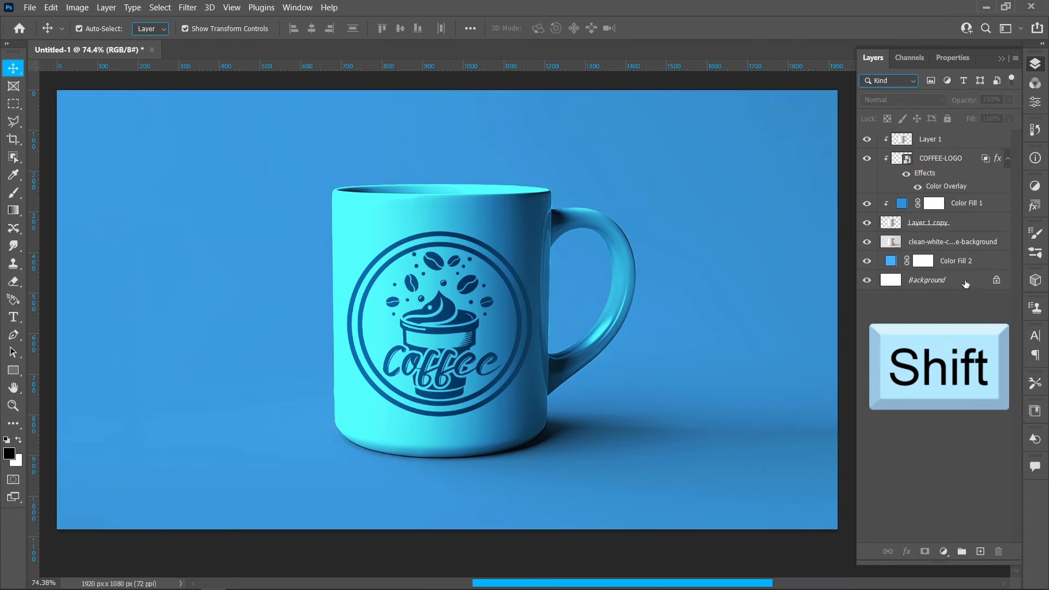
Group all mockup layers (Ctrl+G), duplicate the group and hide the original blue one.
left_click(957, 260)
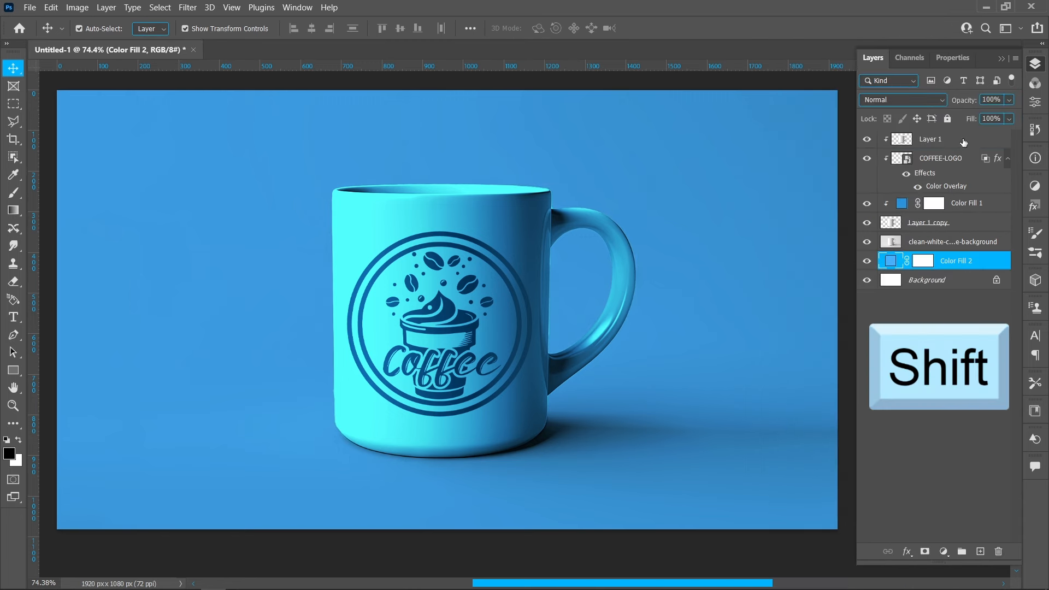
key("ctrl+g")
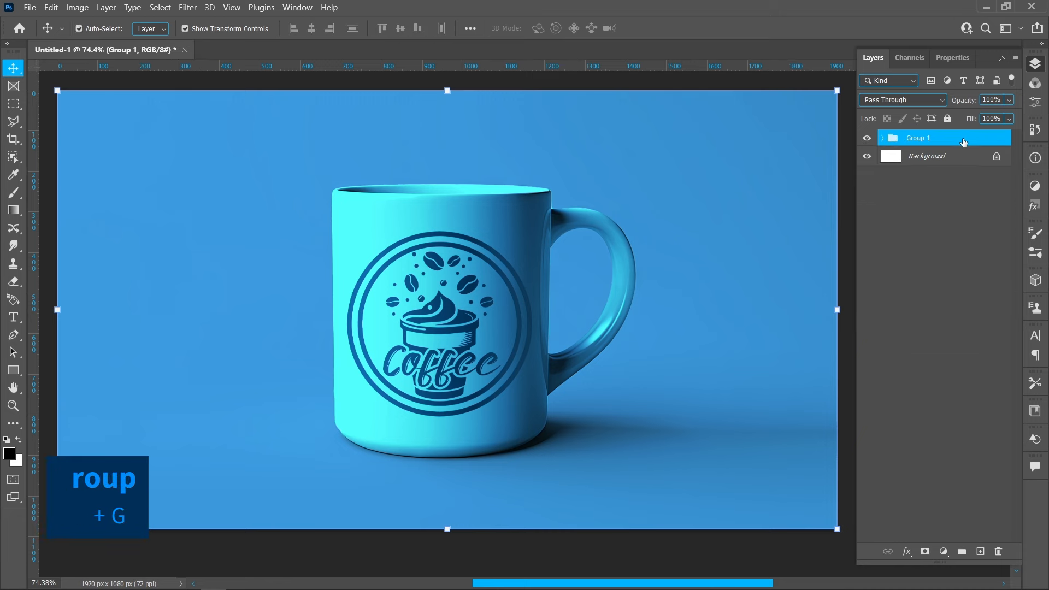
key("ctrl+j")
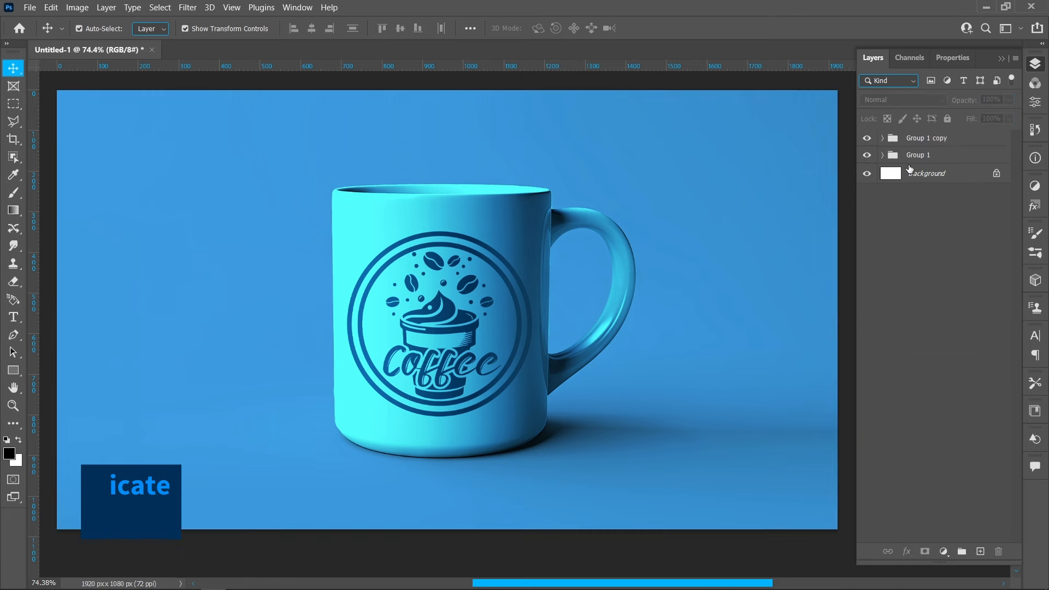
left_click(883, 138)
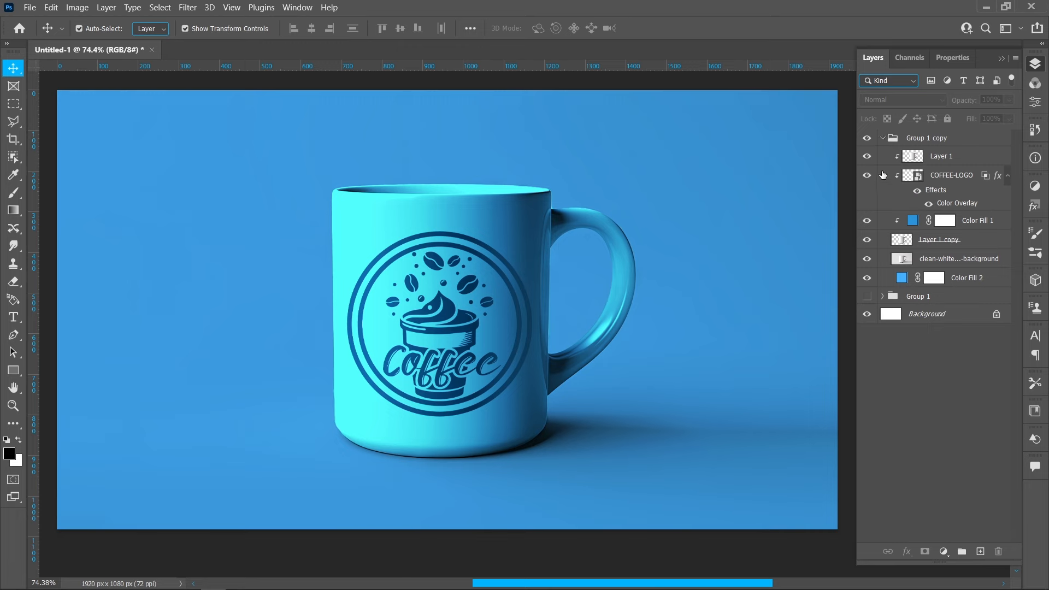
Set the copy's mug and background Color Fill layers to red and collapse the group.
double_click(901, 220)
type("d92929")
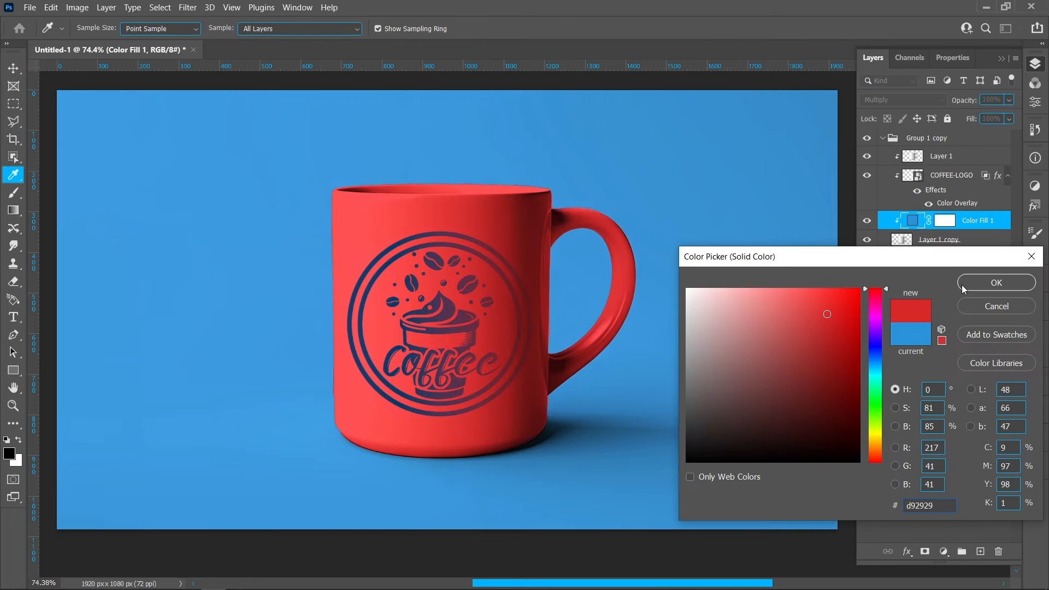
left_click(996, 282)
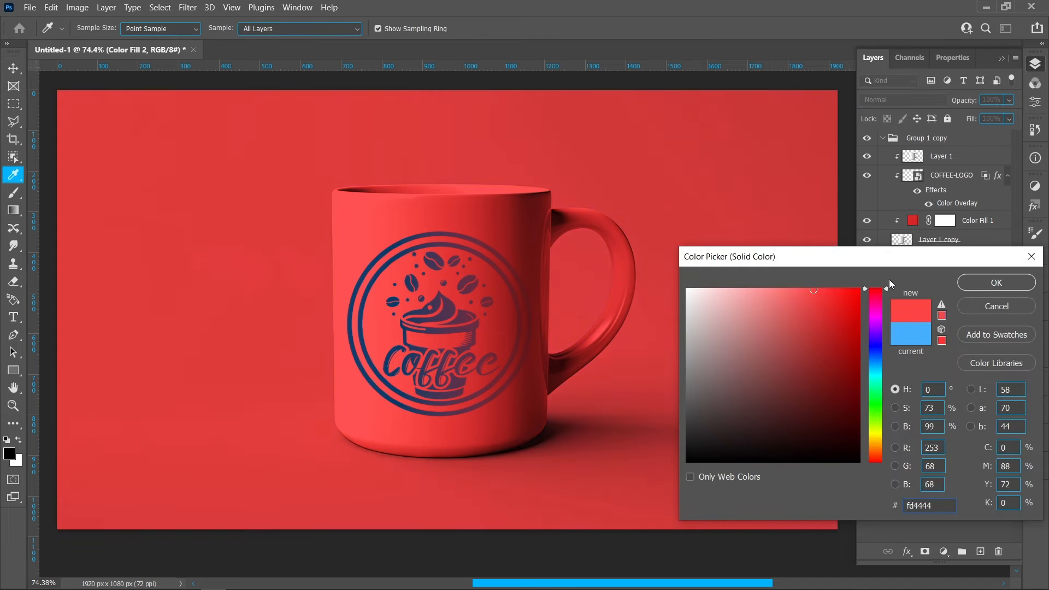
left_click(800, 288)
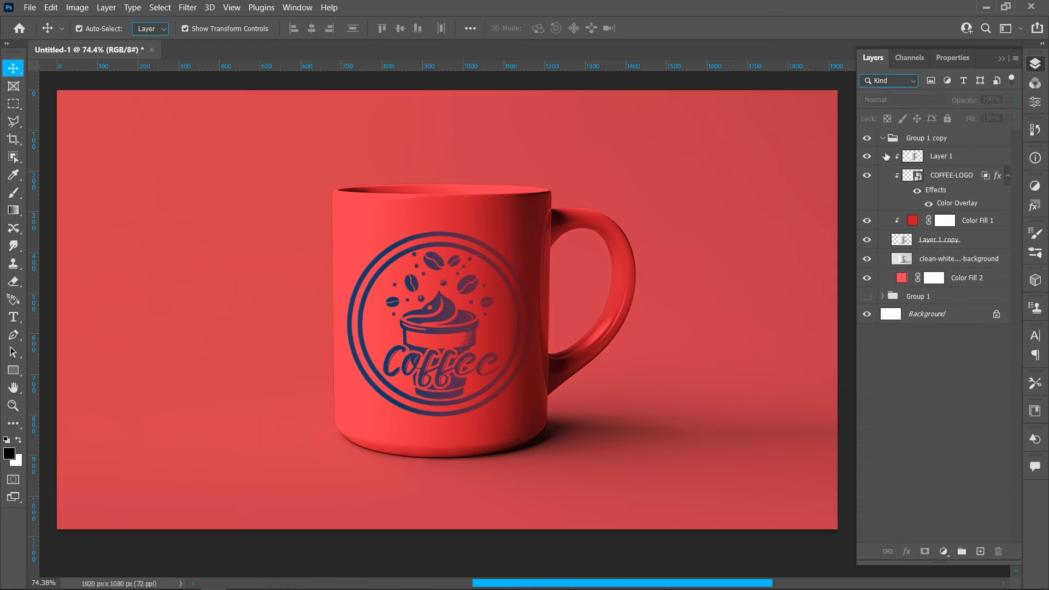
left_click(927, 138)
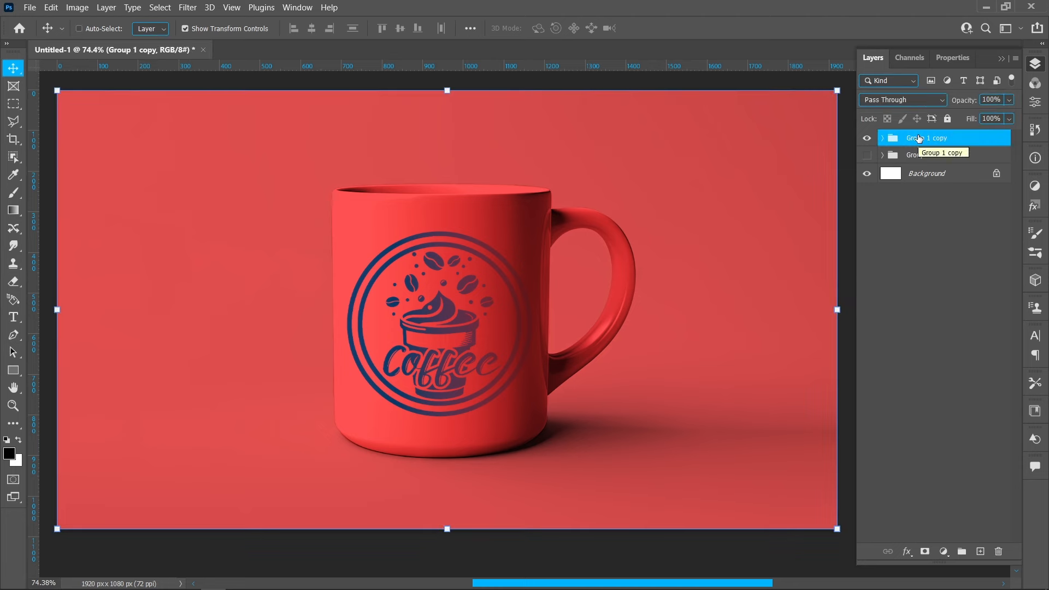
Recolour a third group's mug and background fills yellow, then duplicate it as a fourth group.
double_click(901, 221)
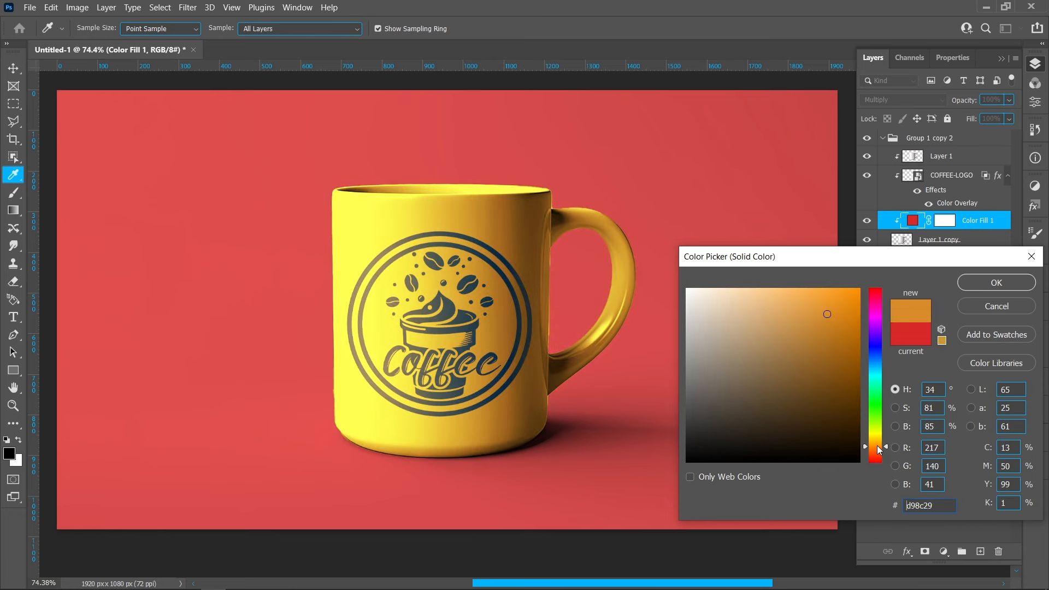
left_click(995, 282)
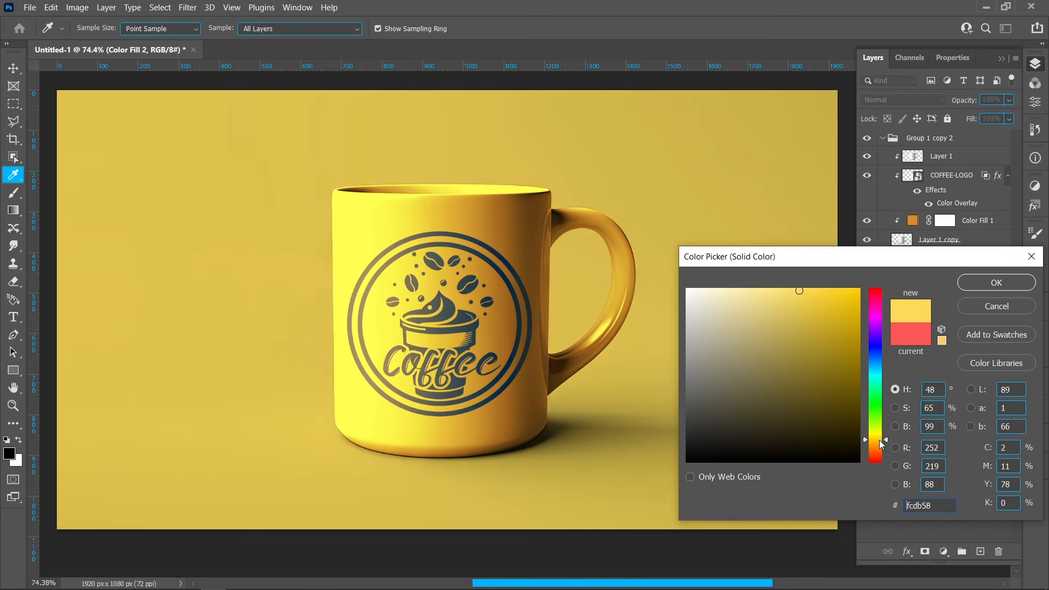
left_click(995, 282)
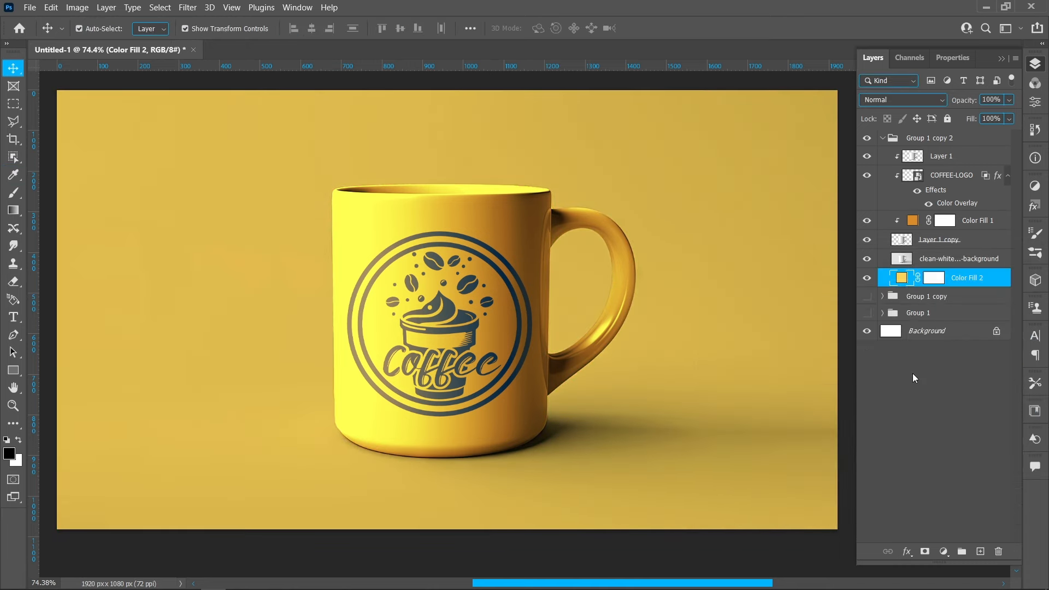
left_click(882, 138)
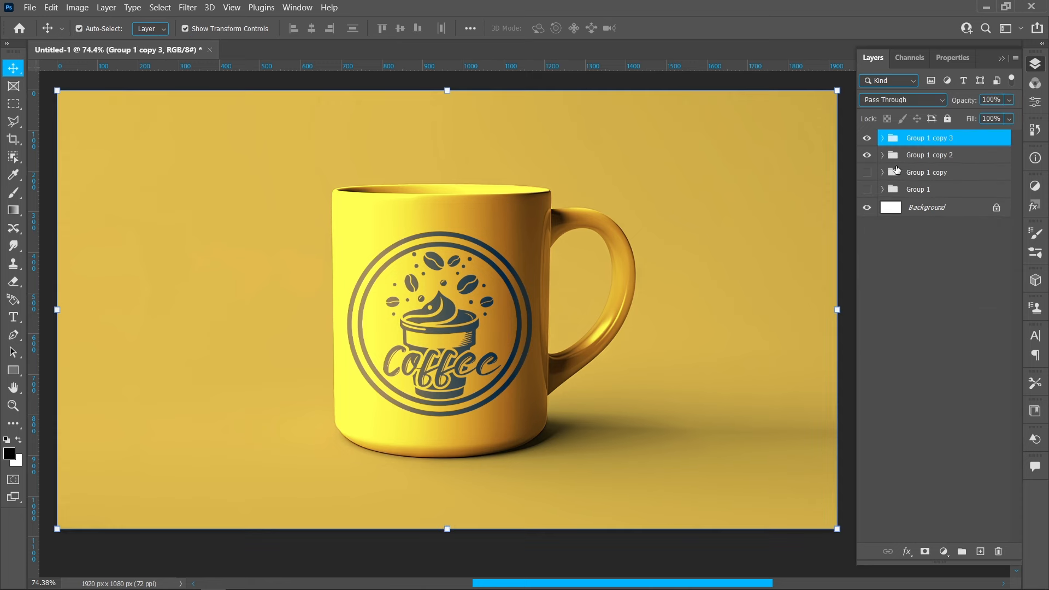
left_click(883, 138)
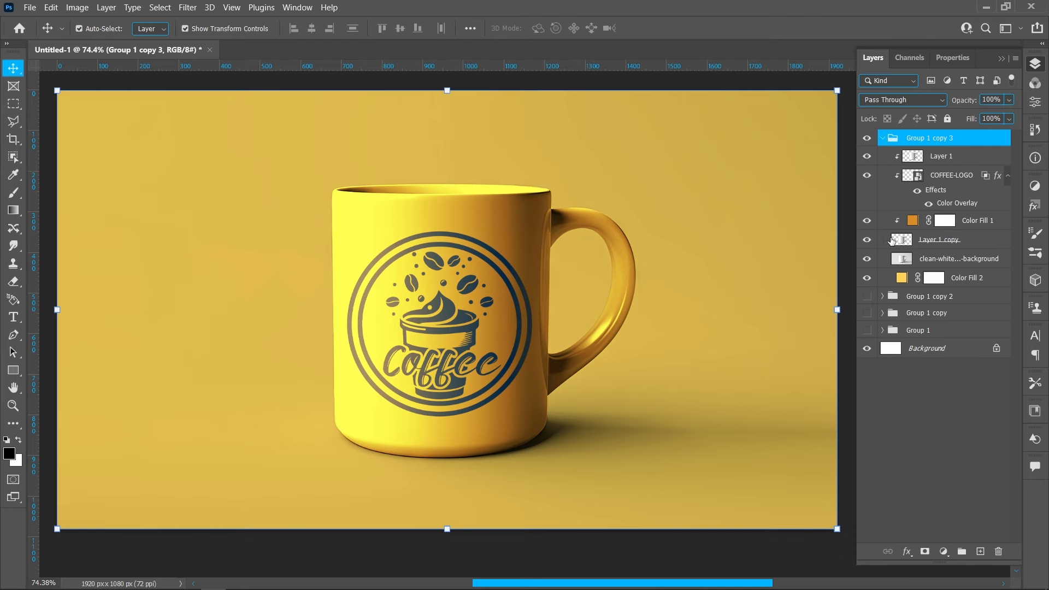
Set the fourth group's mug and background fills to green #73fc58 and show the yellow group again.
double_click(911, 220)
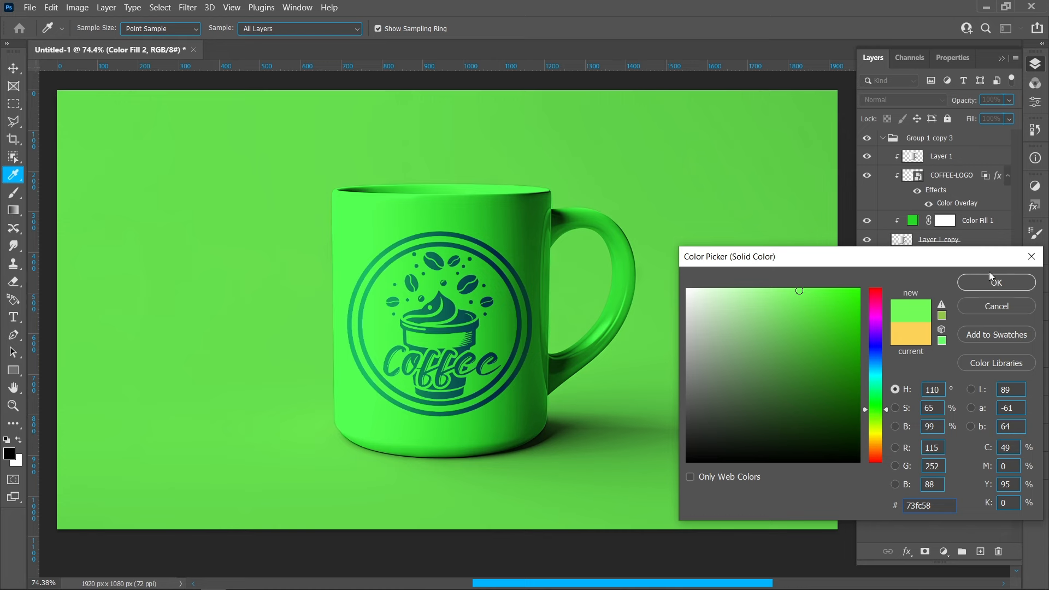
left_click(996, 282)
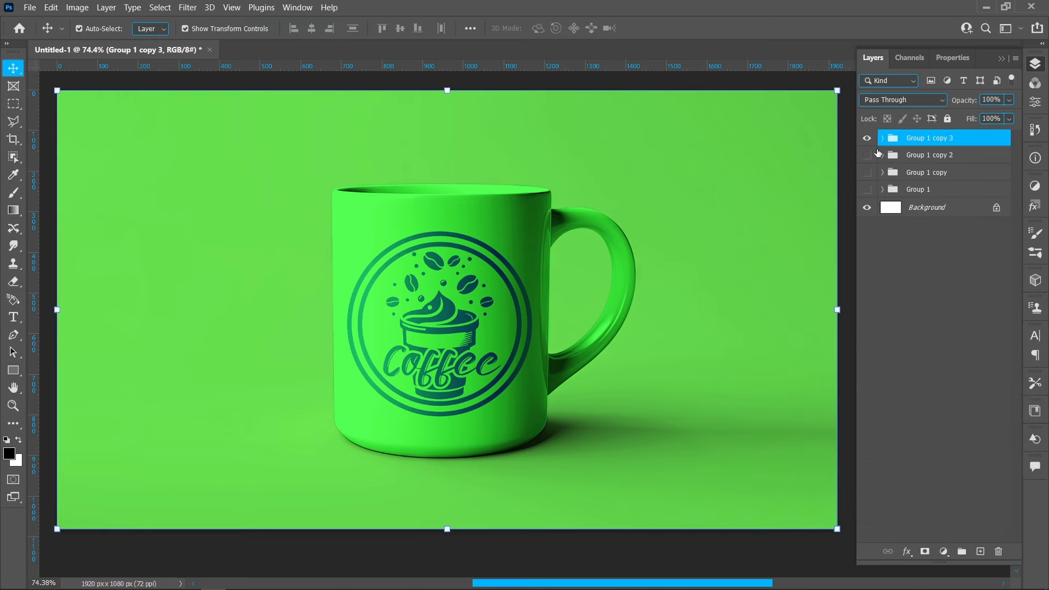
left_click(866, 155)
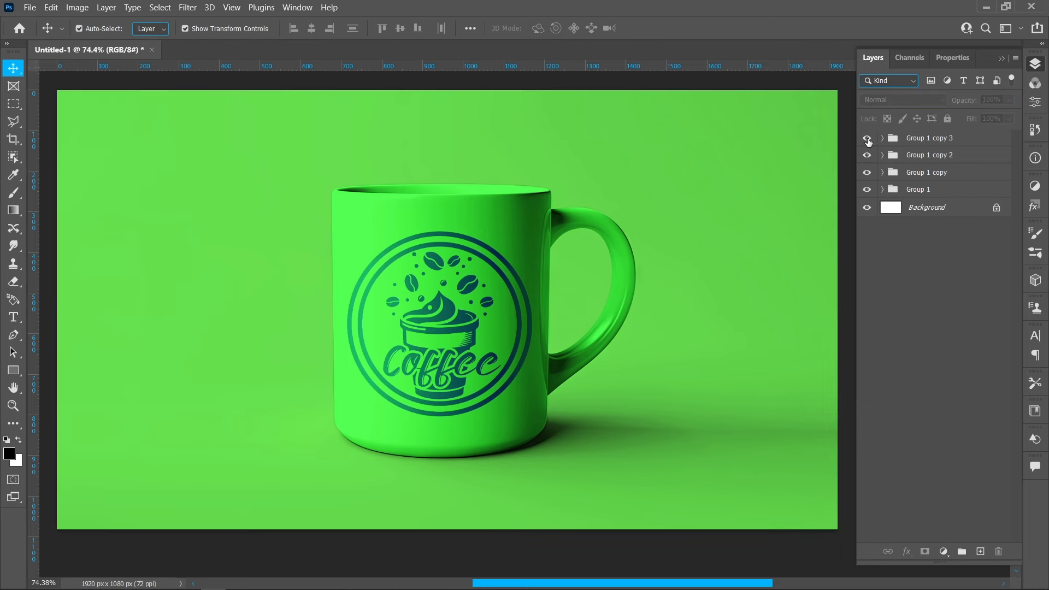
Hide the green, yellow and red variant groups so only the blue mug mockup shows.
left_click(867, 138)
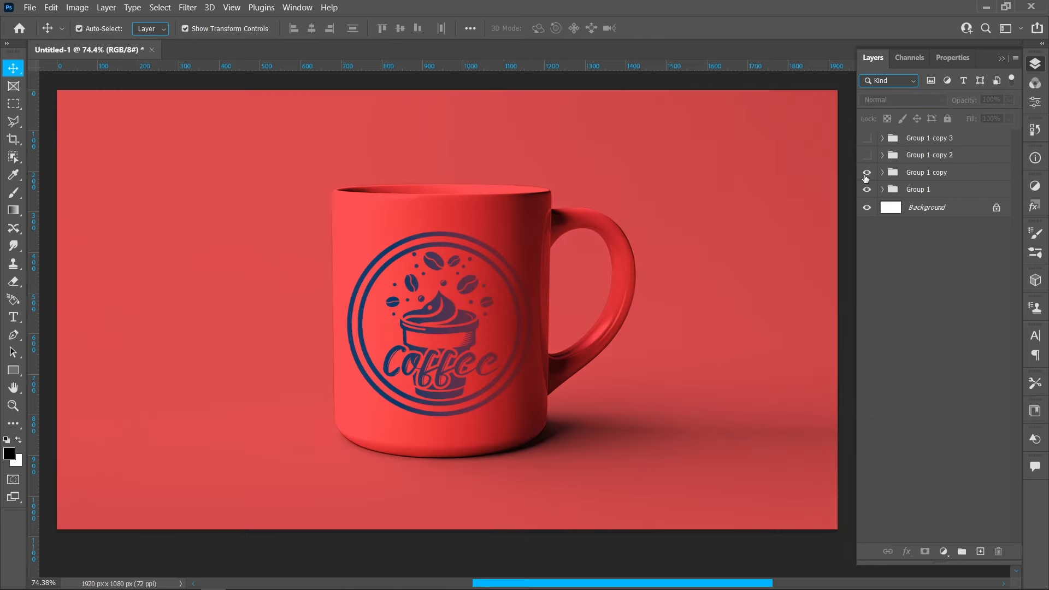
left_click(866, 173)
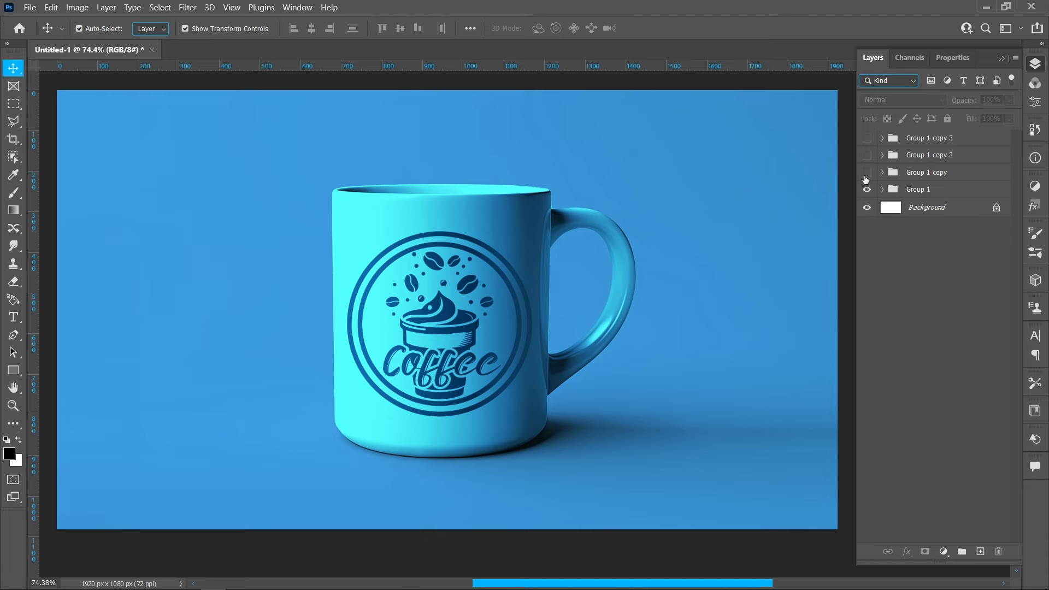